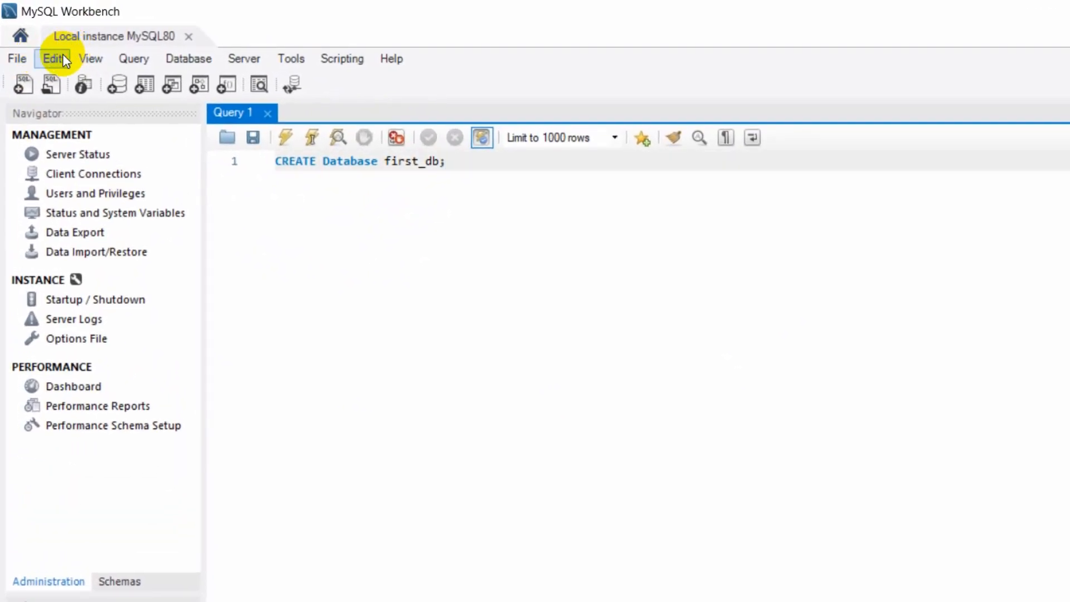
Reach the Workbench Preferences dialog from the Edit menu.
{"action": "left_click", "coordinate": [53, 58]}
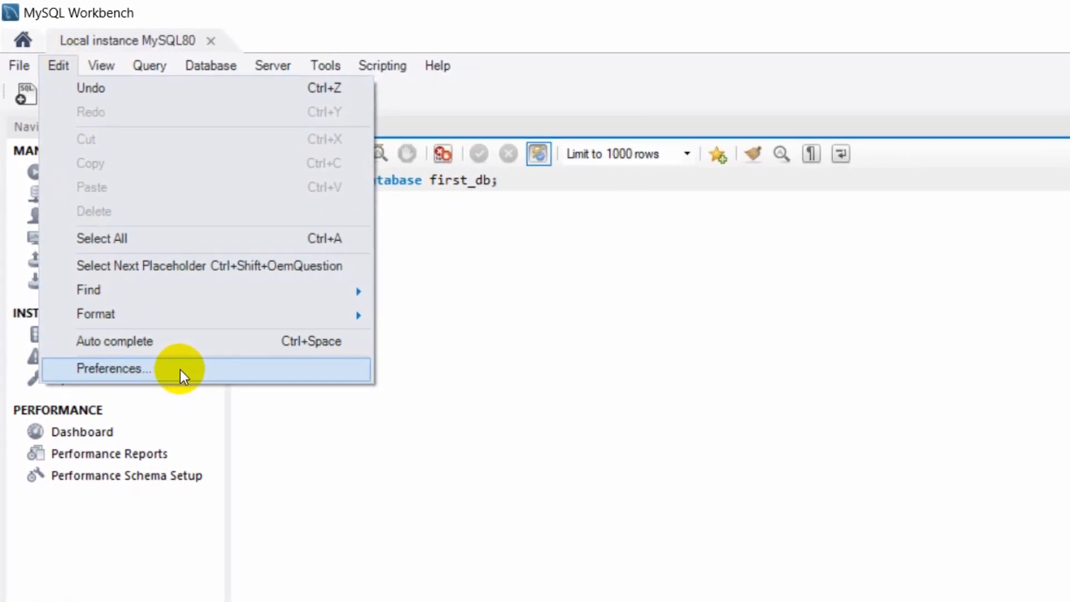
{"action": "left_click", "coordinate": [113, 369]}
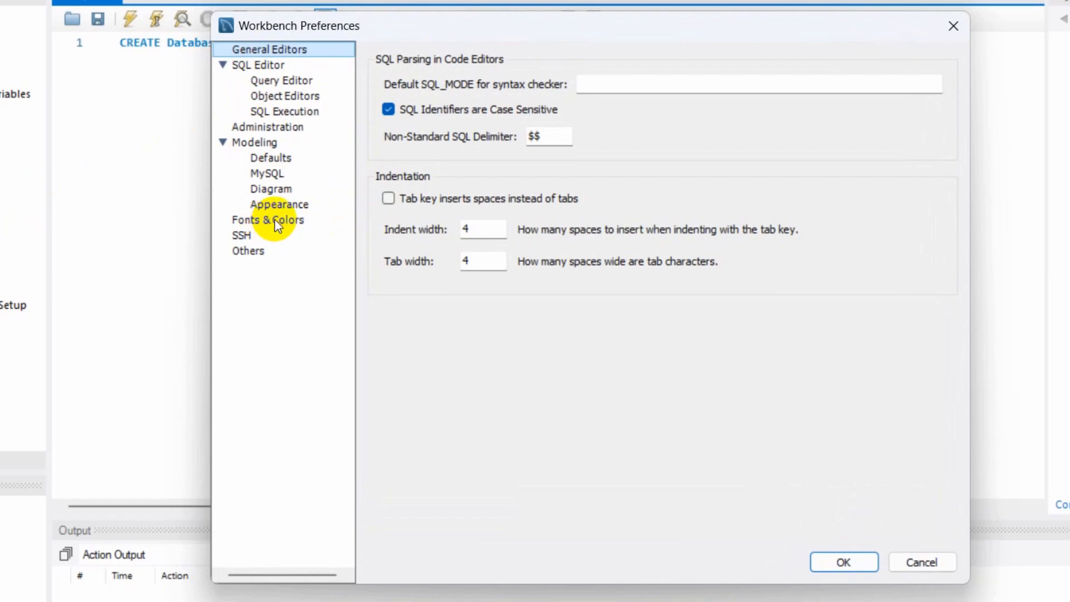
In Fonts & Colors, set SQL Editor, Scripting Shell and Script Editor to Consolas 25, result grid Tahoma 20.
{"action": "left_click", "coordinate": [269, 220]}
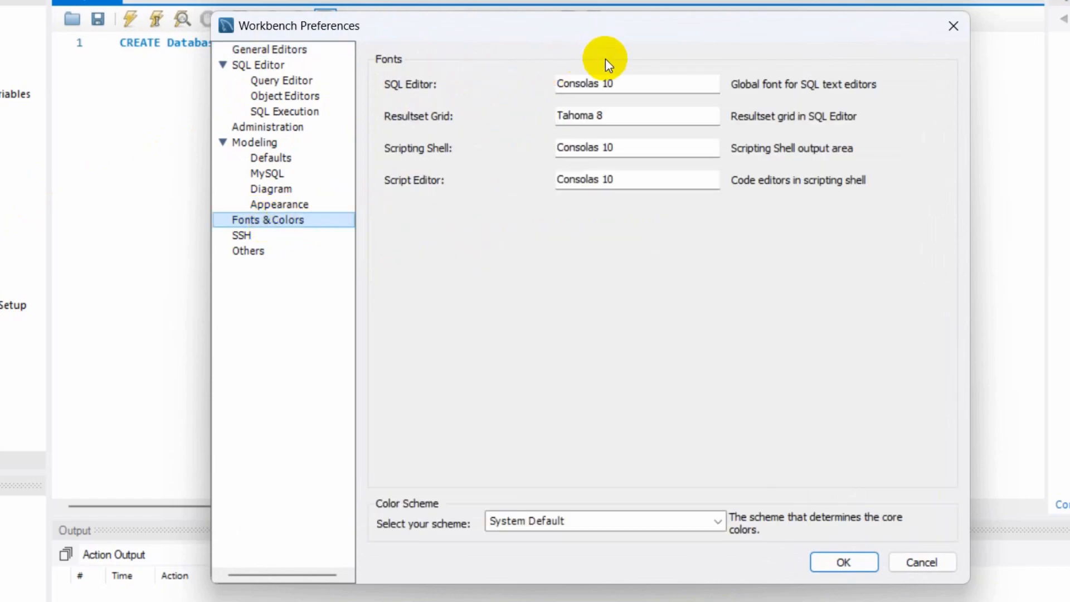
{"action": "mouse_move", "coordinate": [660, 168]}
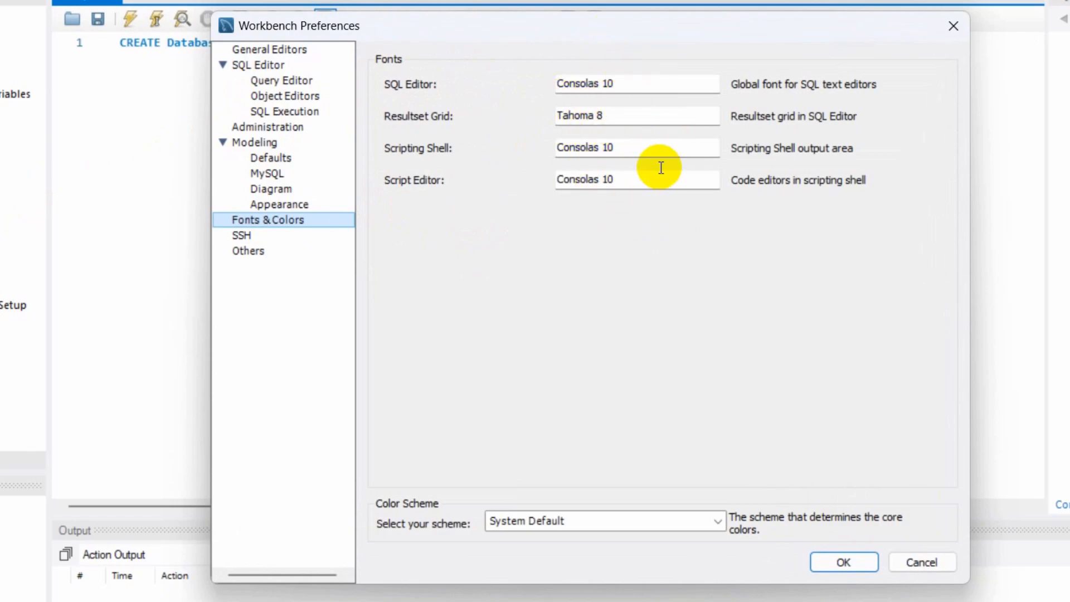
{"action": "left_click", "coordinate": [634, 83]}
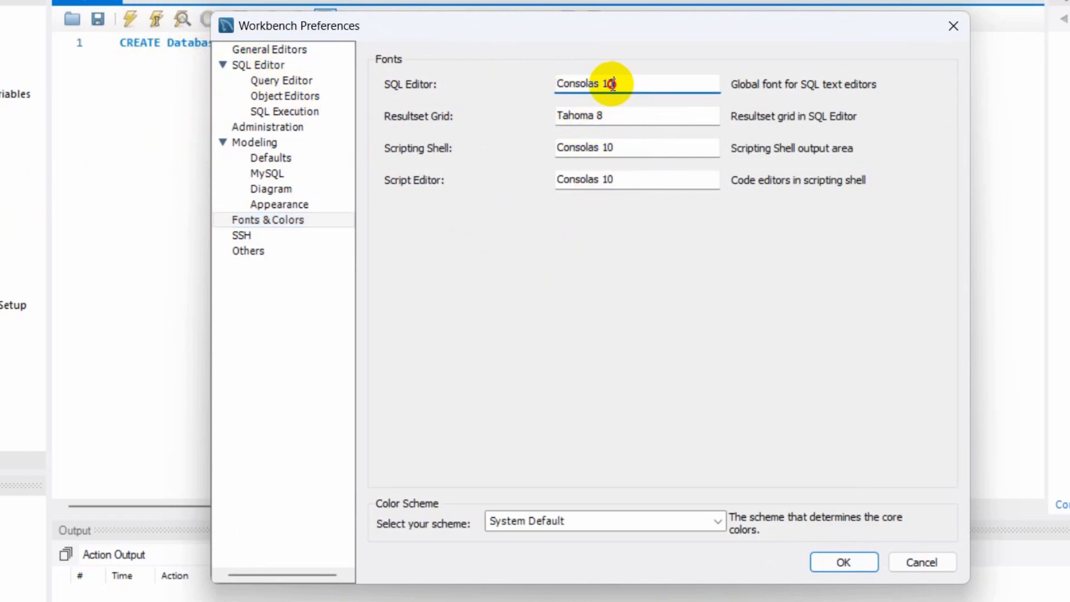
{"action": "type", "text": "25"}
{"action": "left_click", "coordinate": [638, 116]}
{"action": "type", "text": "20"}
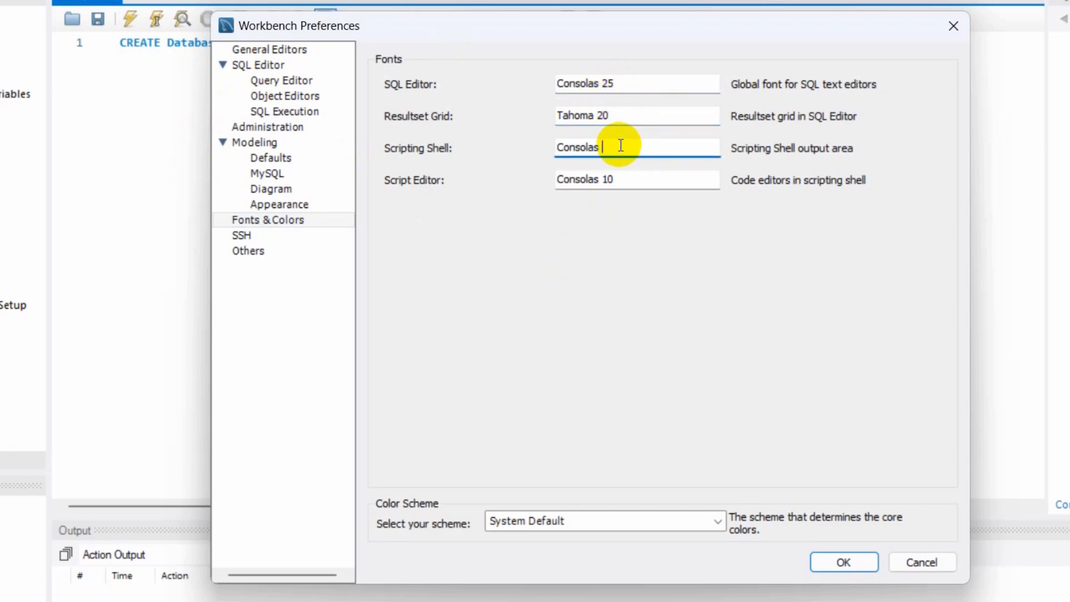
{"action": "left_click", "coordinate": [634, 179]}
{"action": "type", "text": "25"}
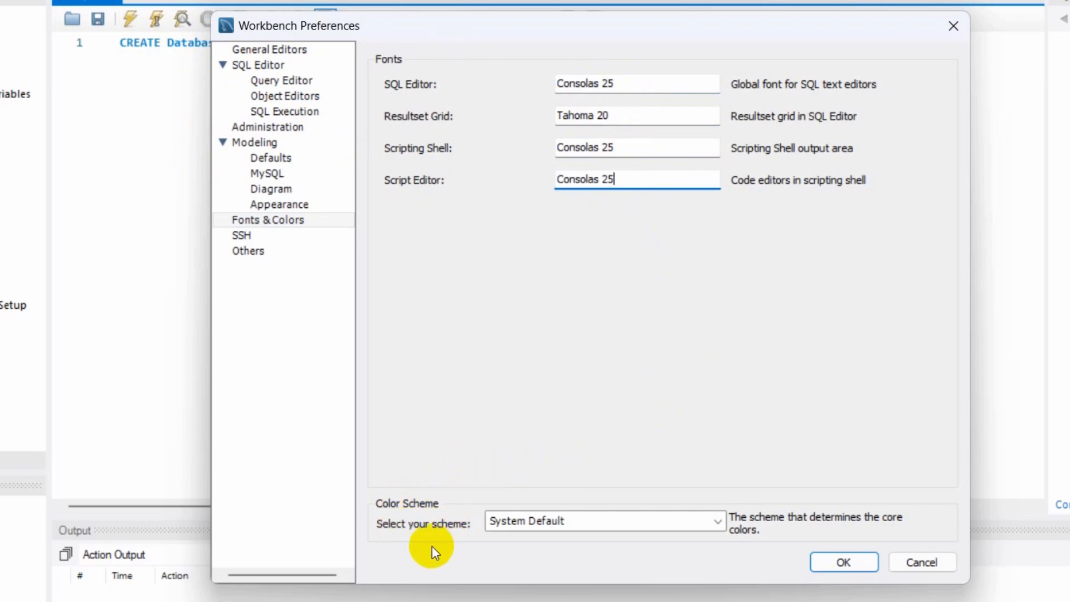
Choose the System Default colour scheme and confirm the preferences with OK.
{"action": "left_click", "coordinate": [603, 520]}
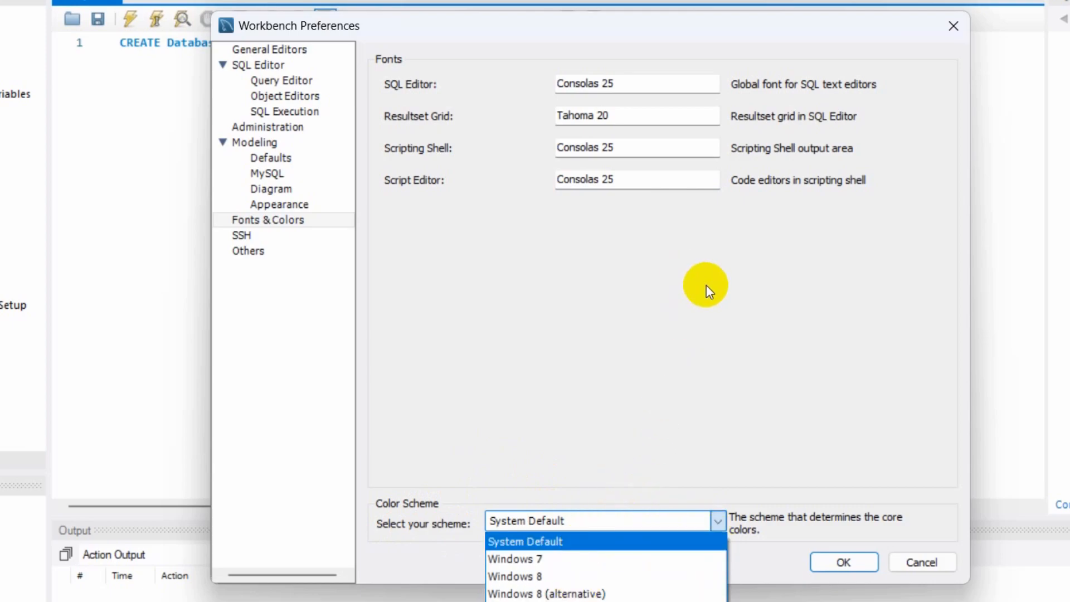
{"action": "left_click", "coordinate": [525, 542]}
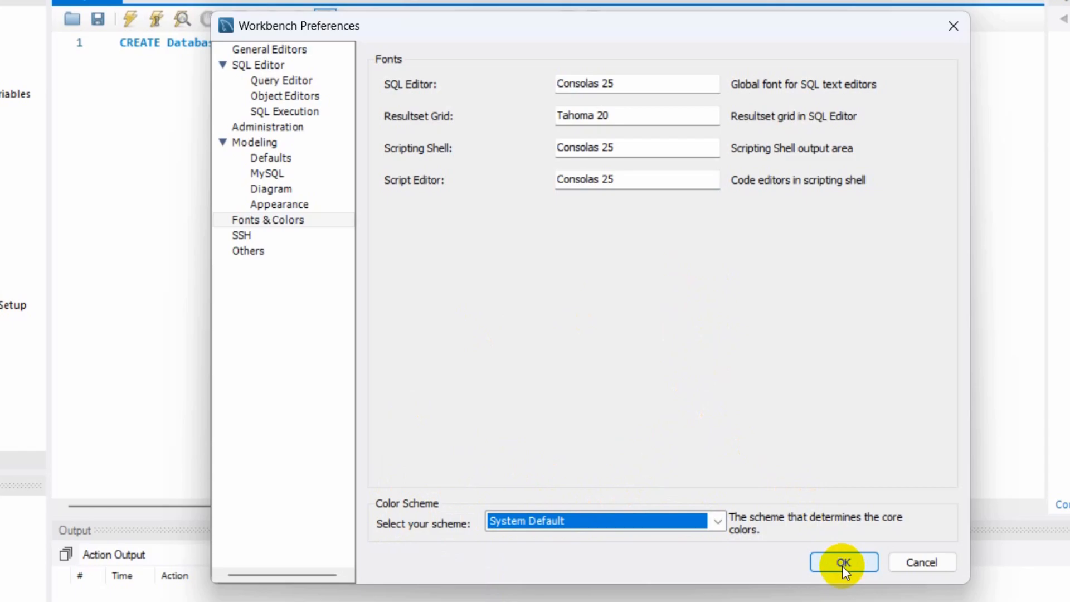
{"action": "left_click", "coordinate": [844, 562]}
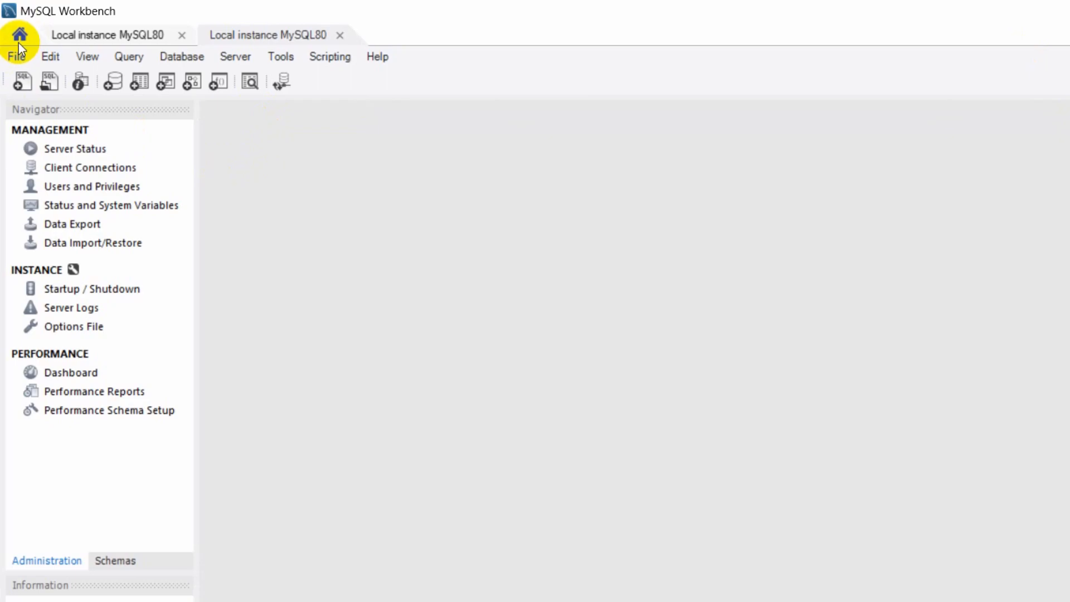
From the home screen, connect to Local instance MySQL80 to get an empty Query 1 tab.
{"action": "left_click", "coordinate": [19, 35]}
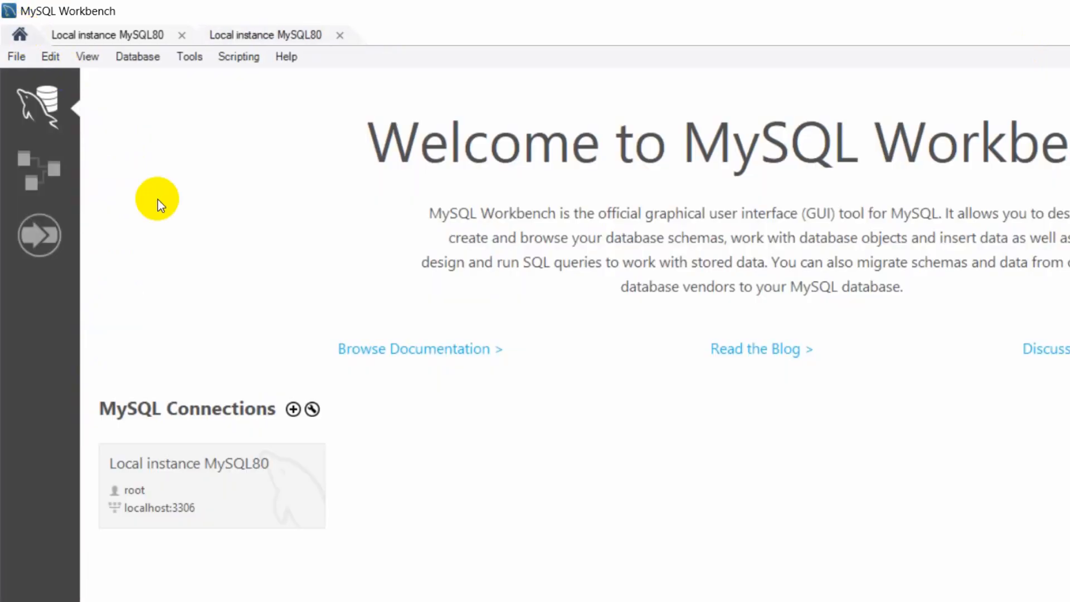
{"action": "left_click", "coordinate": [218, 486]}
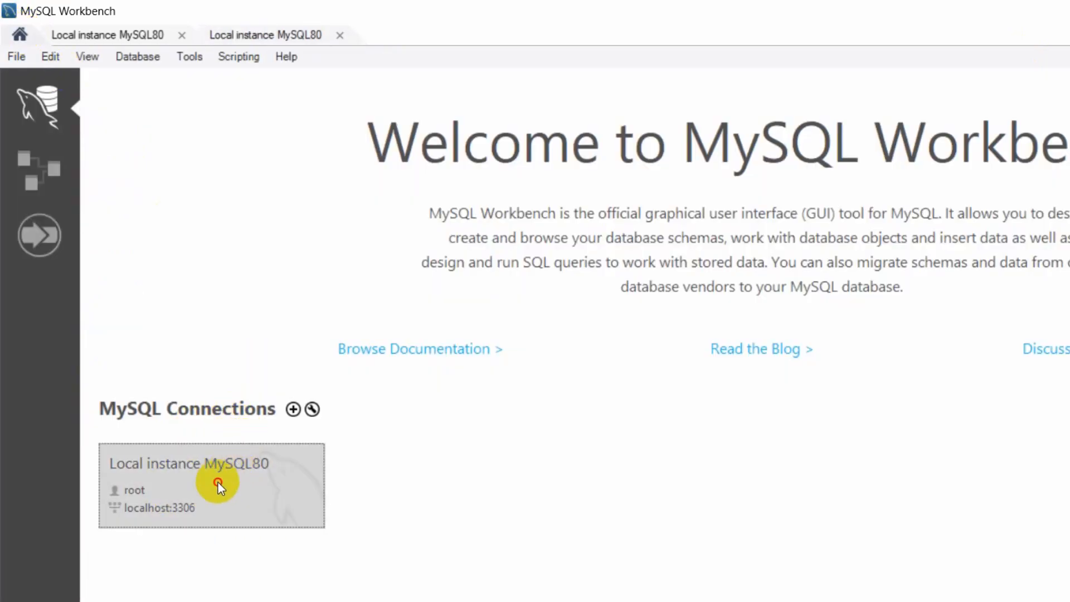
{"action": "double_click", "coordinate": [212, 485]}
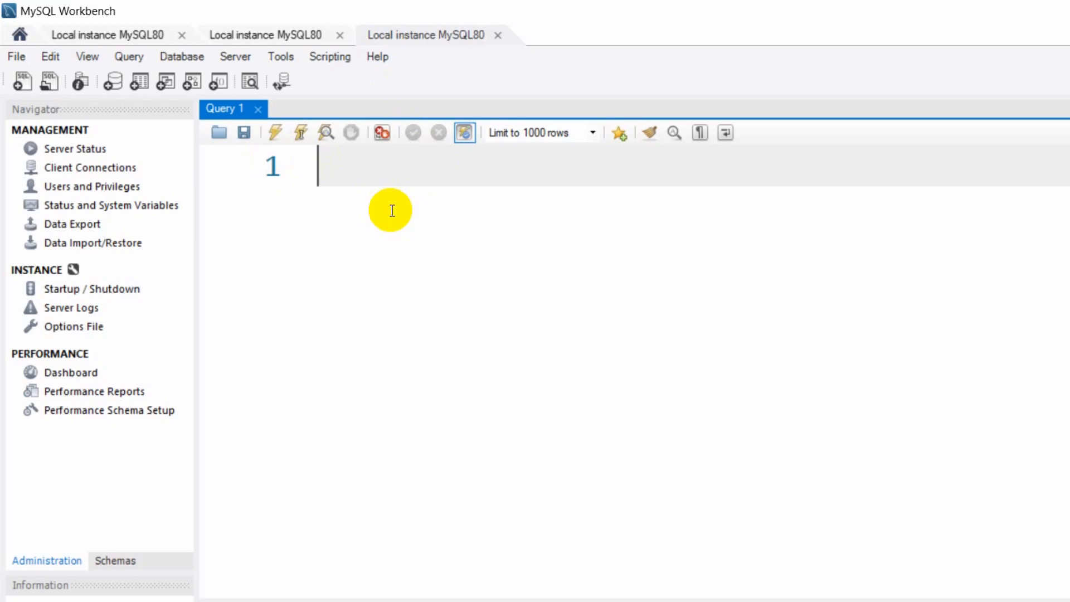
Enter the partial statement "Create data" in Query 1, triggering the database keyword suggestion.
{"action": "type", "text": "Create"}
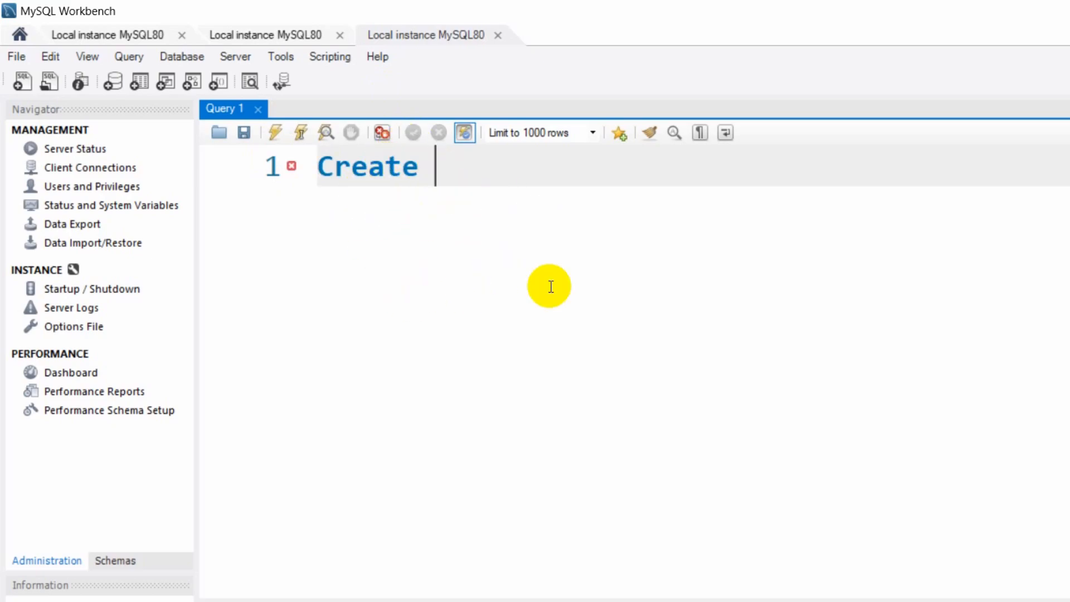
{"action": "mouse_move", "coordinate": [478, 244]}
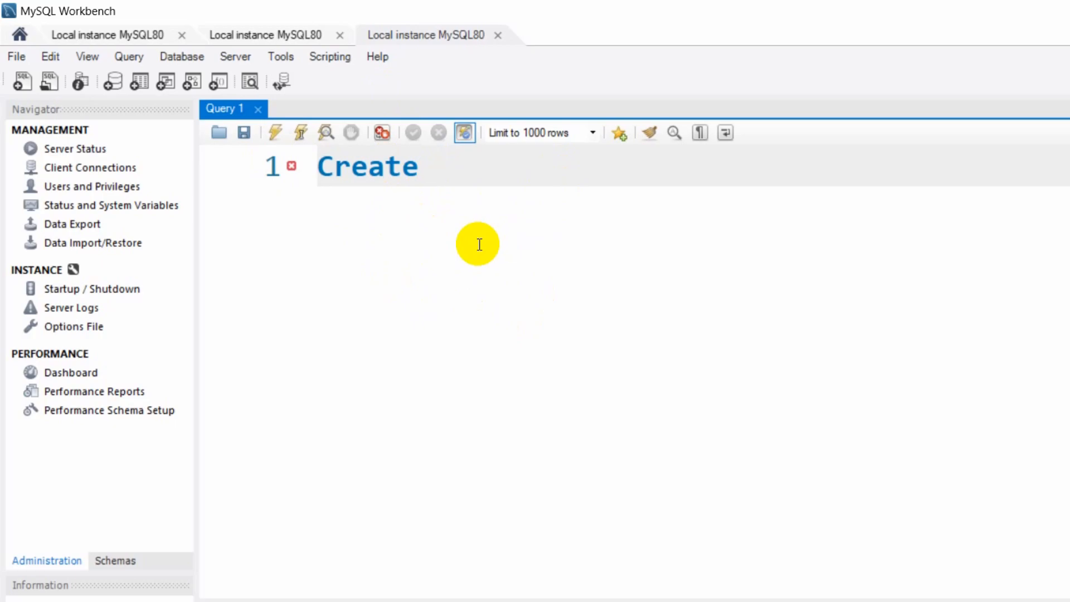
{"action": "type", "text": "s"}
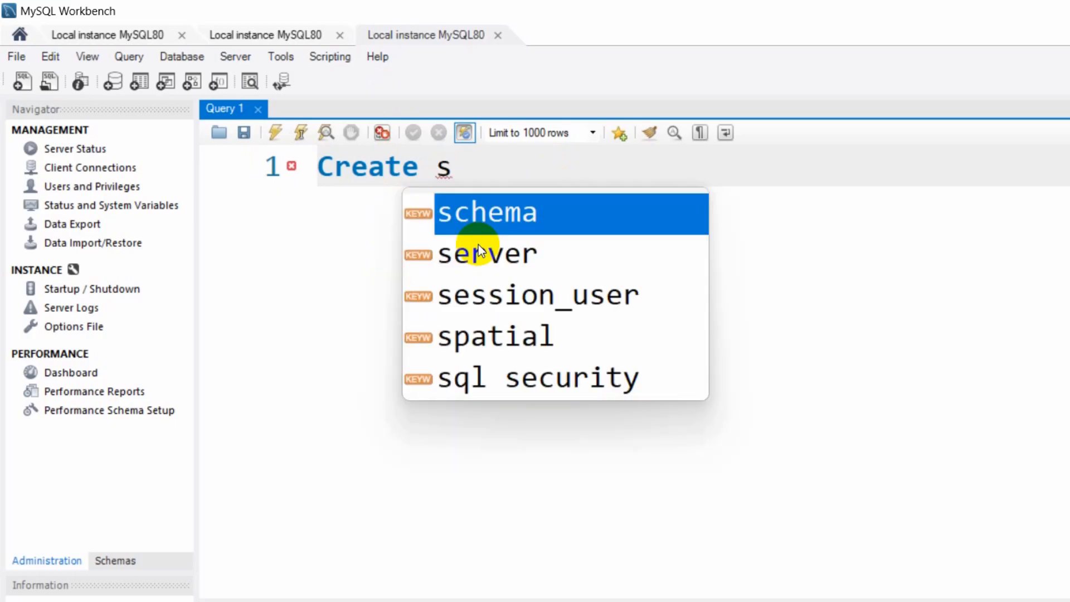
{"action": "type", "text": "ata"}
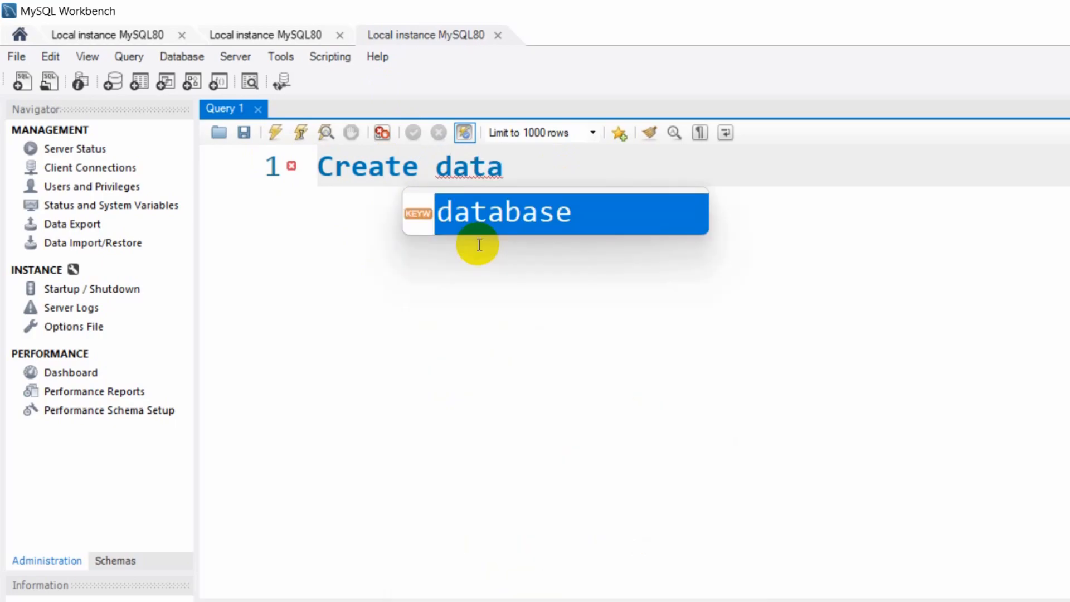